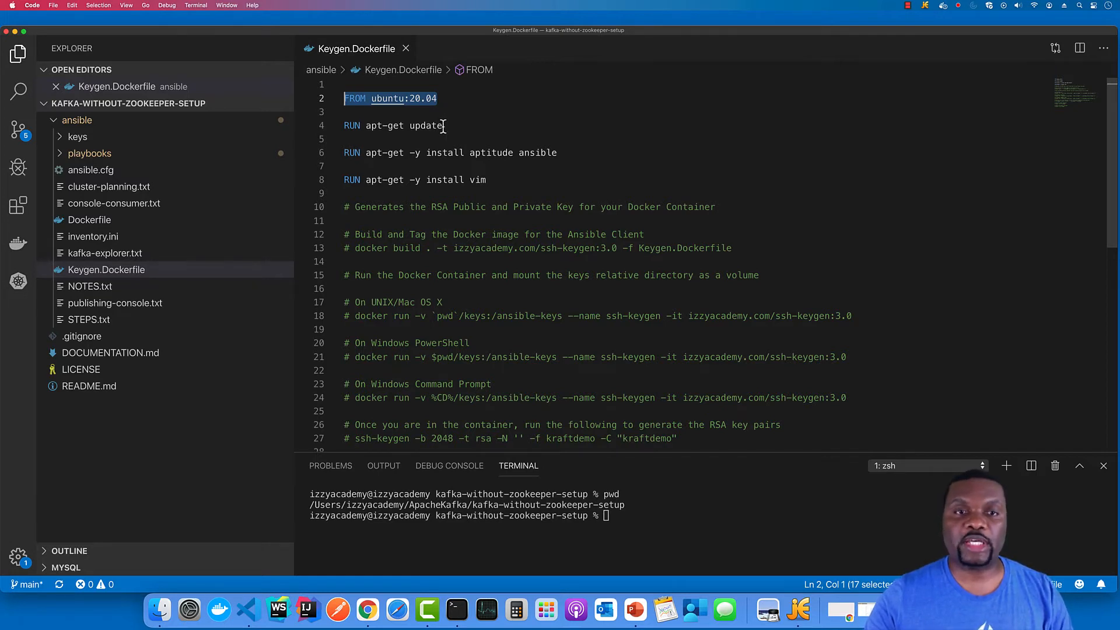
Review the docker build command and image name in the Keygen.Dockerfile notes
left_click(573, 151)
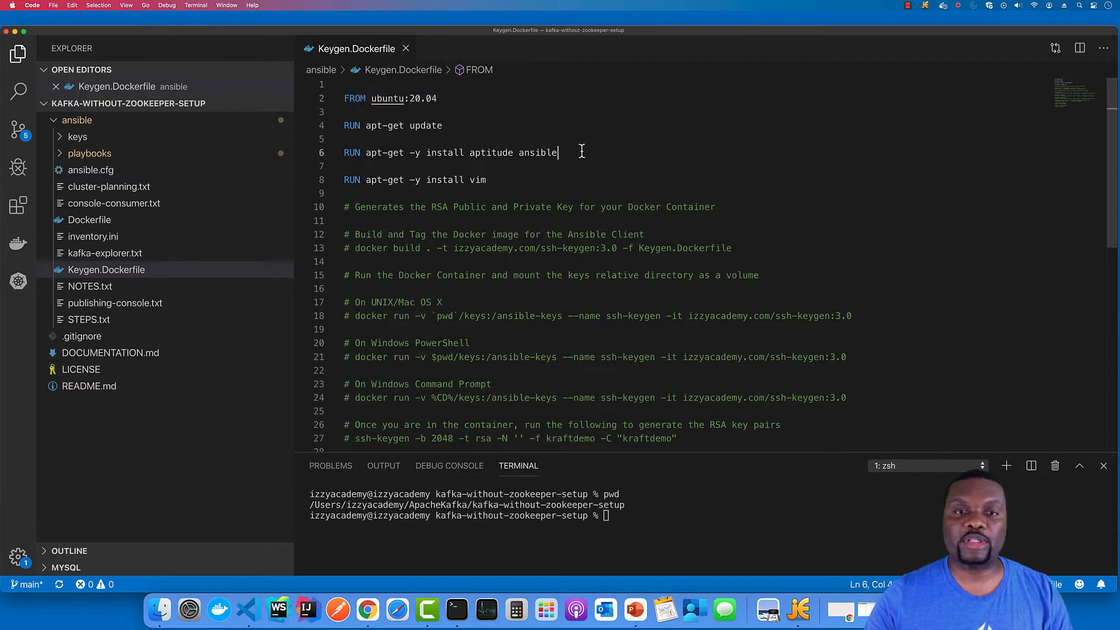
left_click_drag(376, 180, 494, 179)
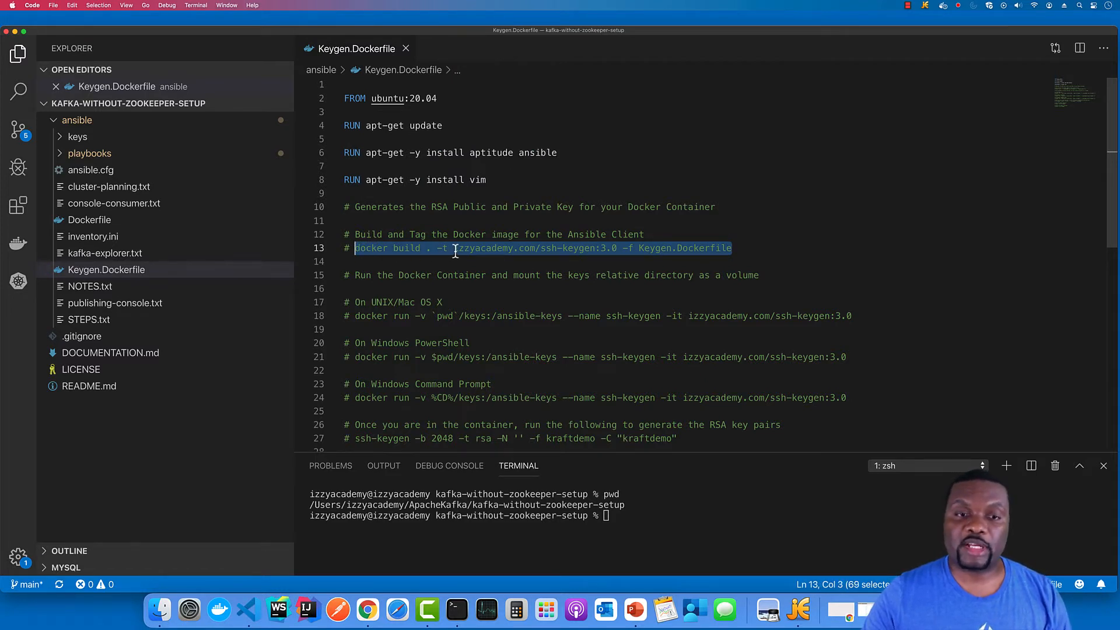
left_click_drag(453, 248, 615, 247)
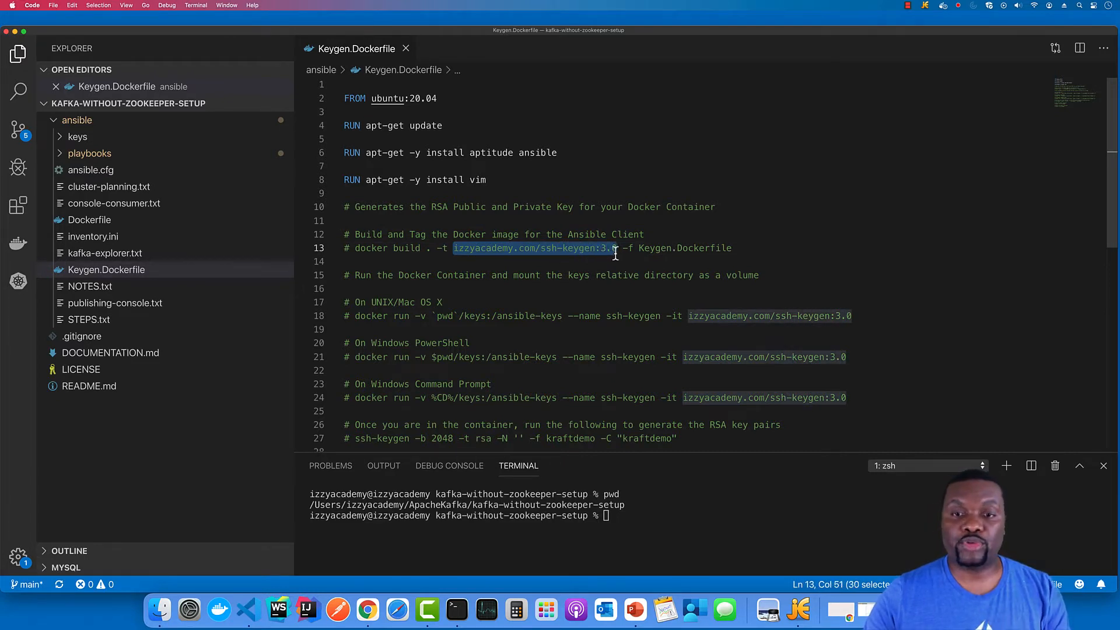
mouse_move(560, 315)
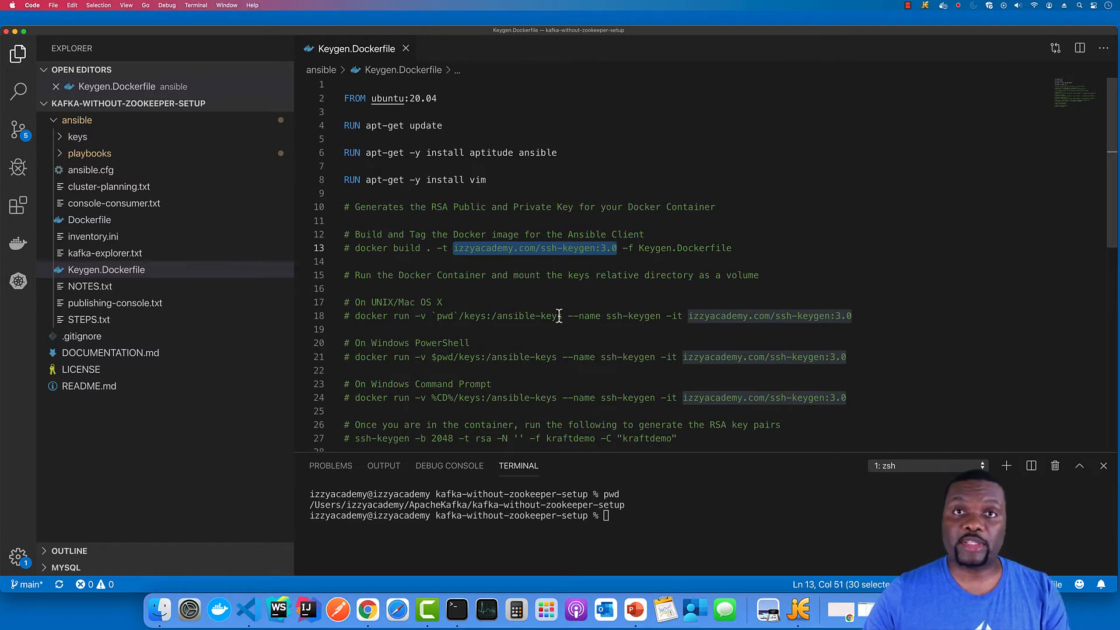
mouse_move(571, 303)
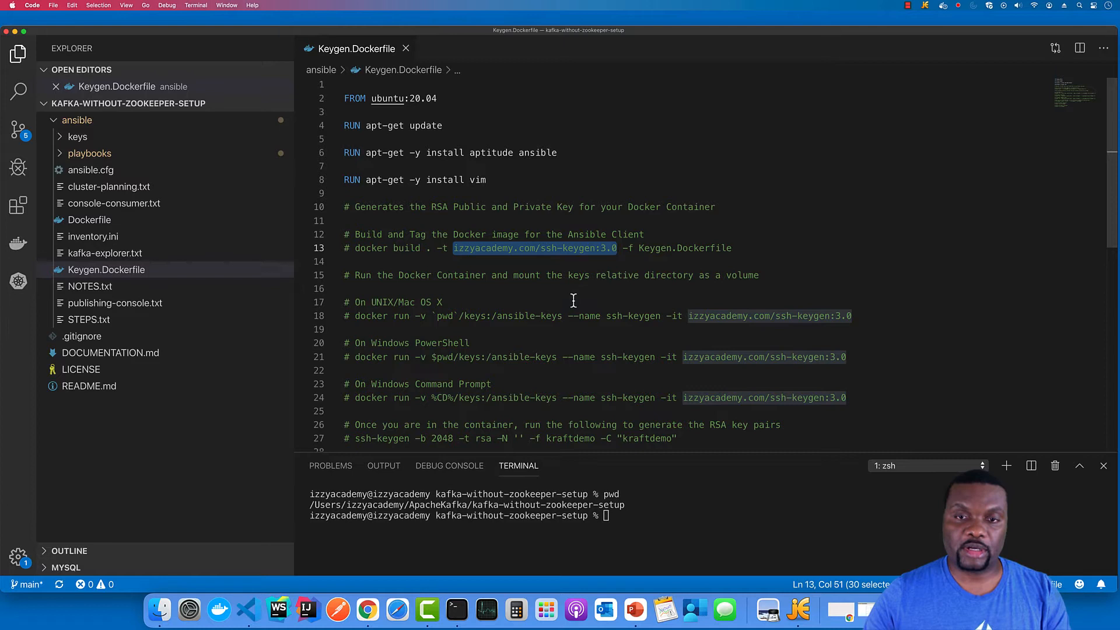
In the terminal, enter the ansible folder, list it, and build izzyacademy.com/ssh-keygen:3.0 from Keygen.Dockerfile
left_click(735, 248)
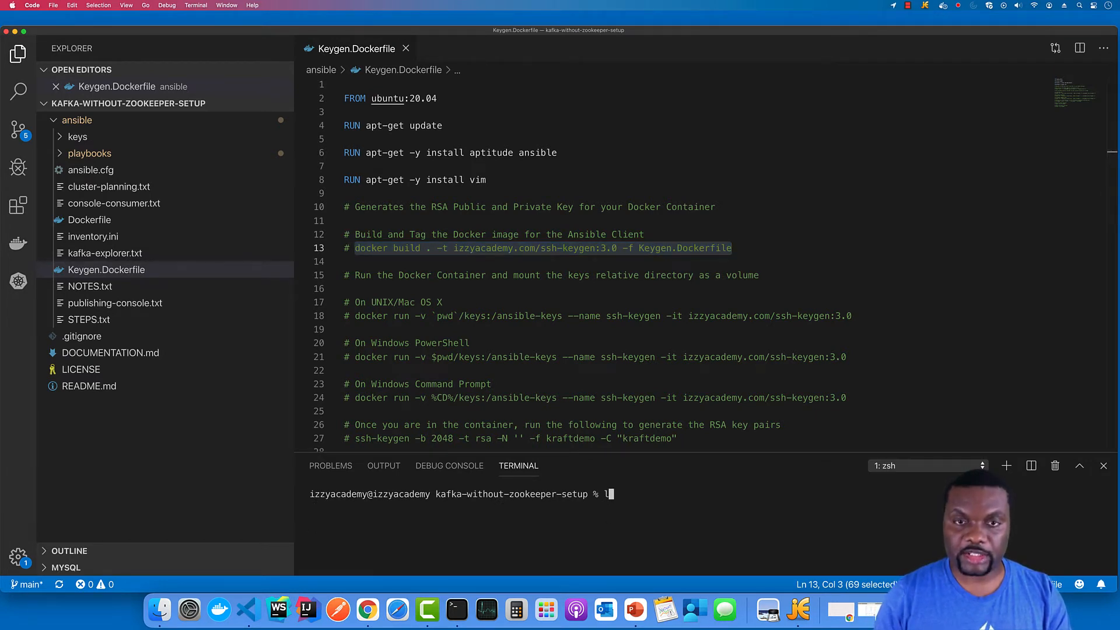
type("ls -l")
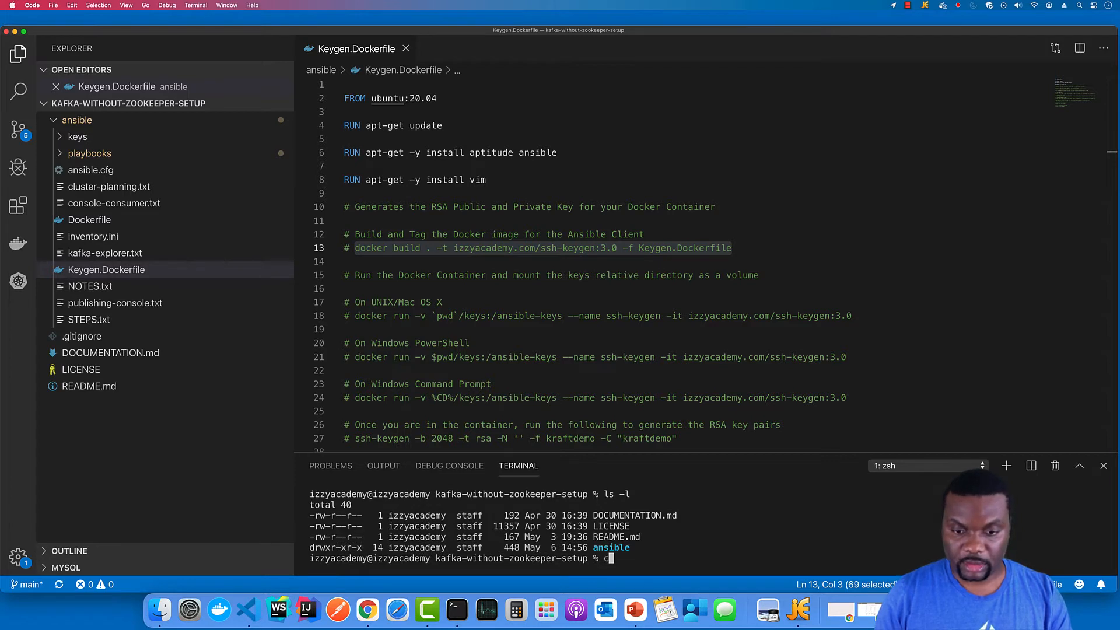
type("cd ansible")
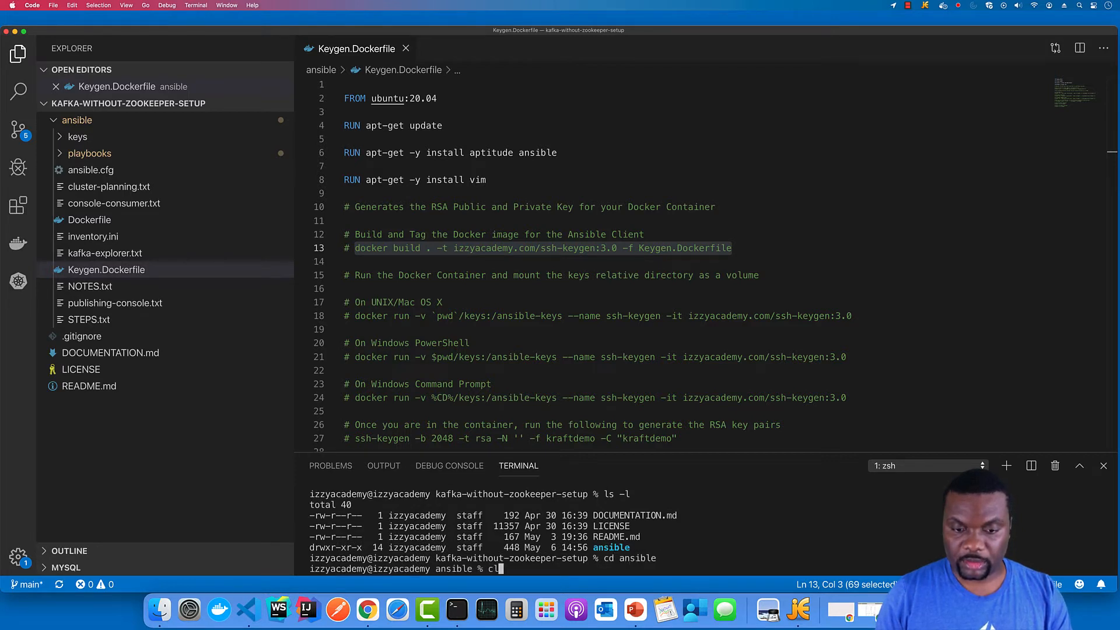
type("s -l")
key("Enter")
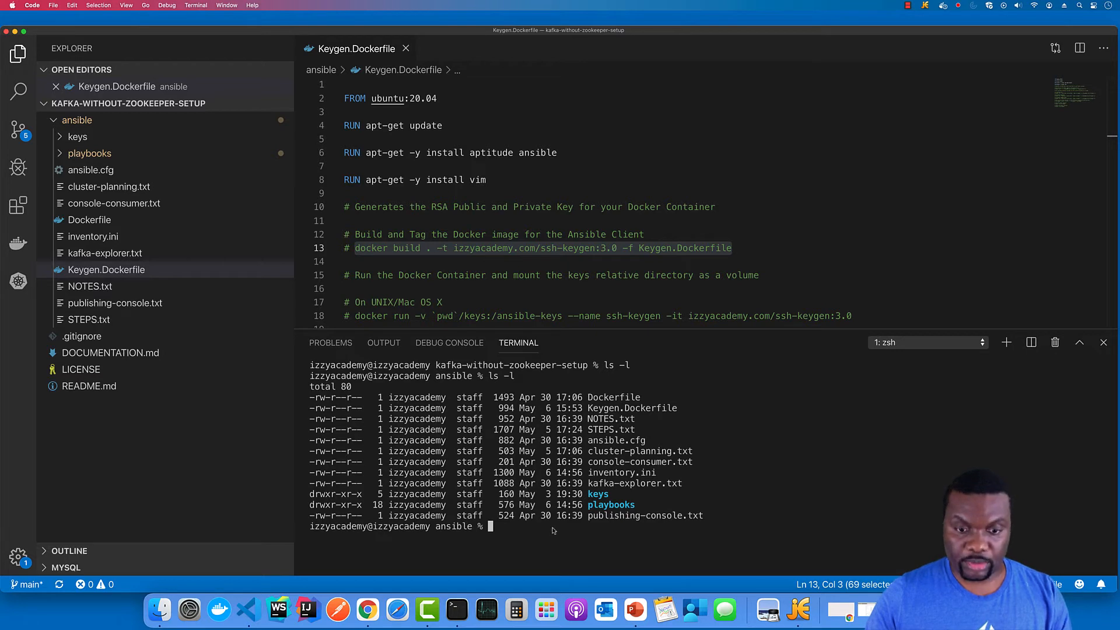
type("docker build . -t izzyacademy.com/ssh-keygen:3.0 -f Keygen.Dockerfile")
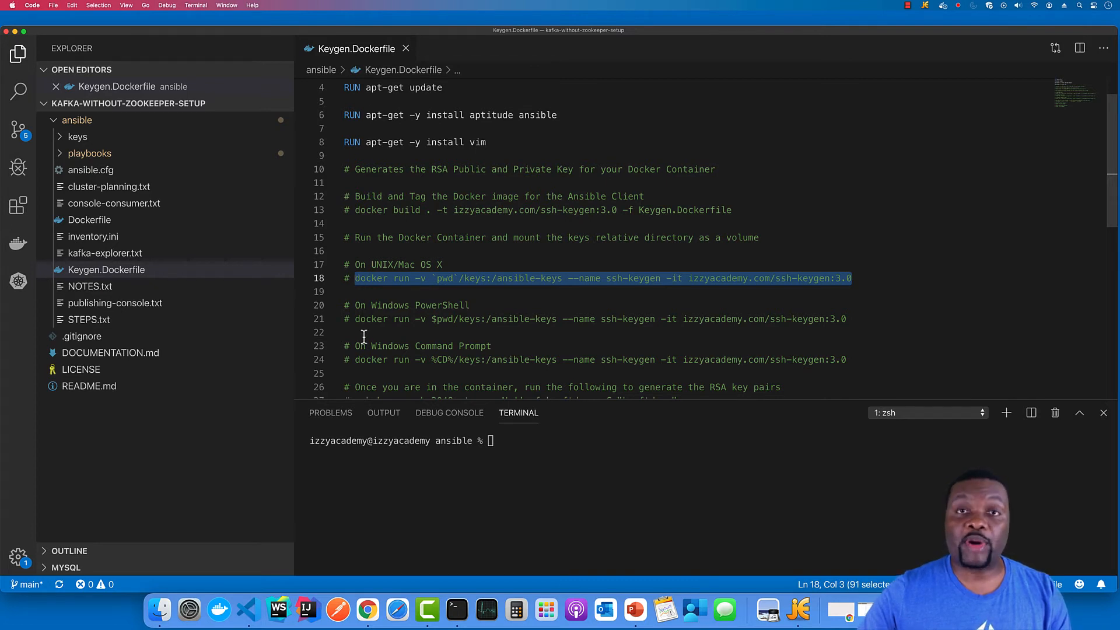
mouse_move(475, 318)
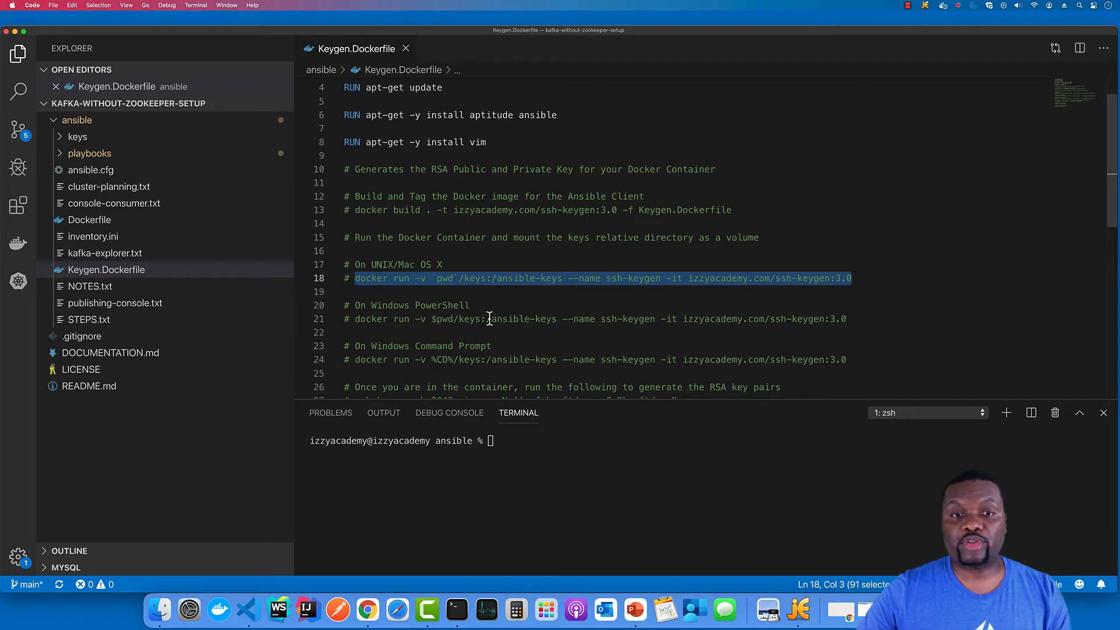
Select the whole macOS docker run command on line 18 for copying
left_click(441, 278)
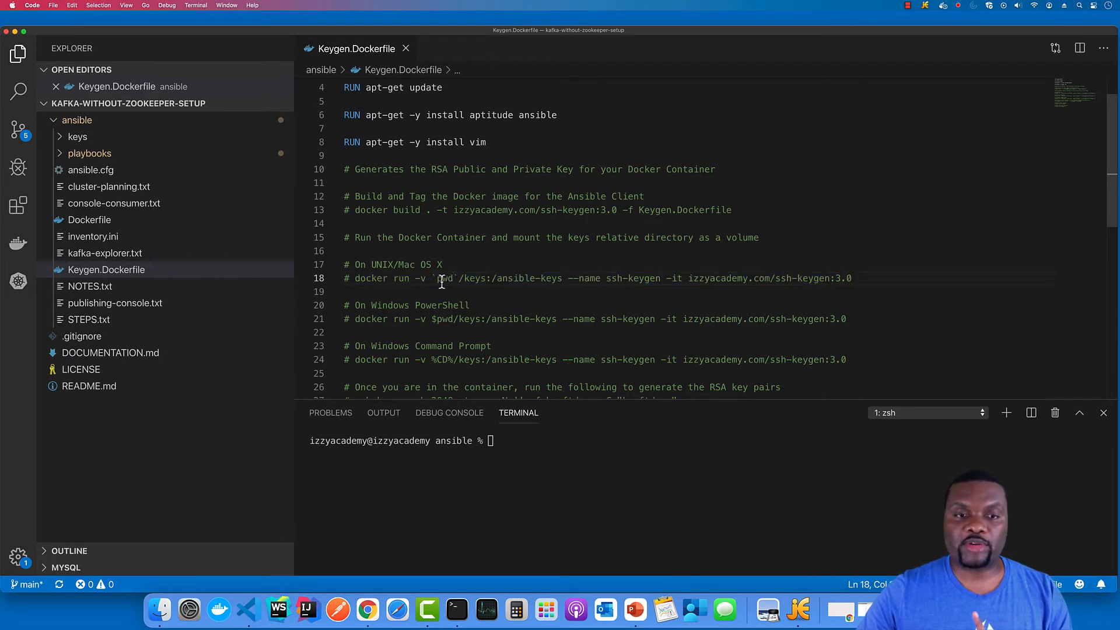
mouse_move(474, 278)
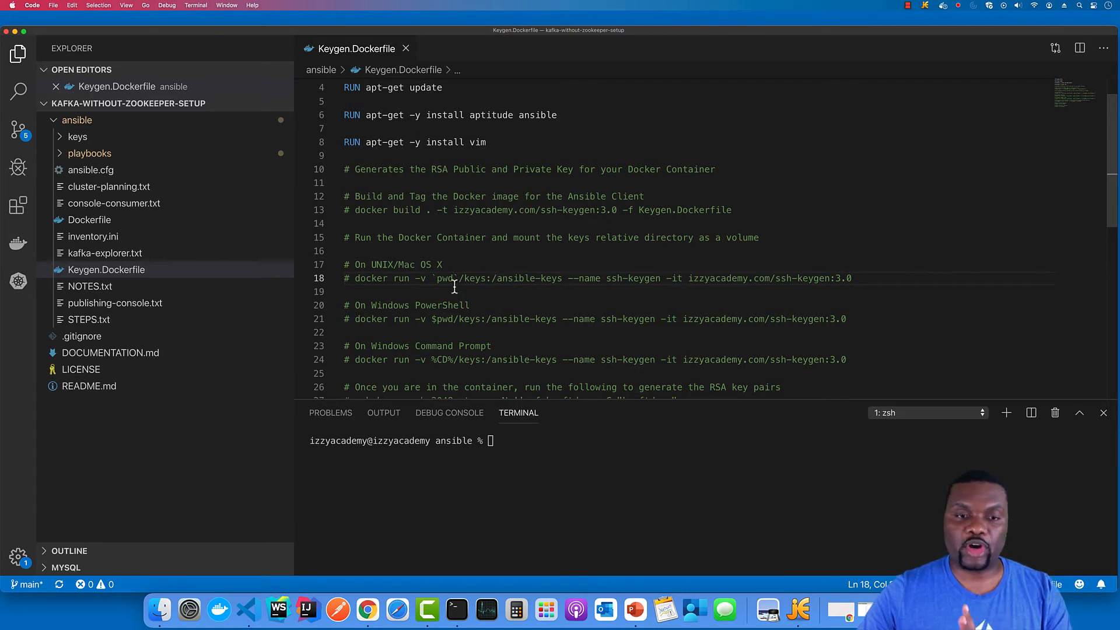
mouse_move(424, 346)
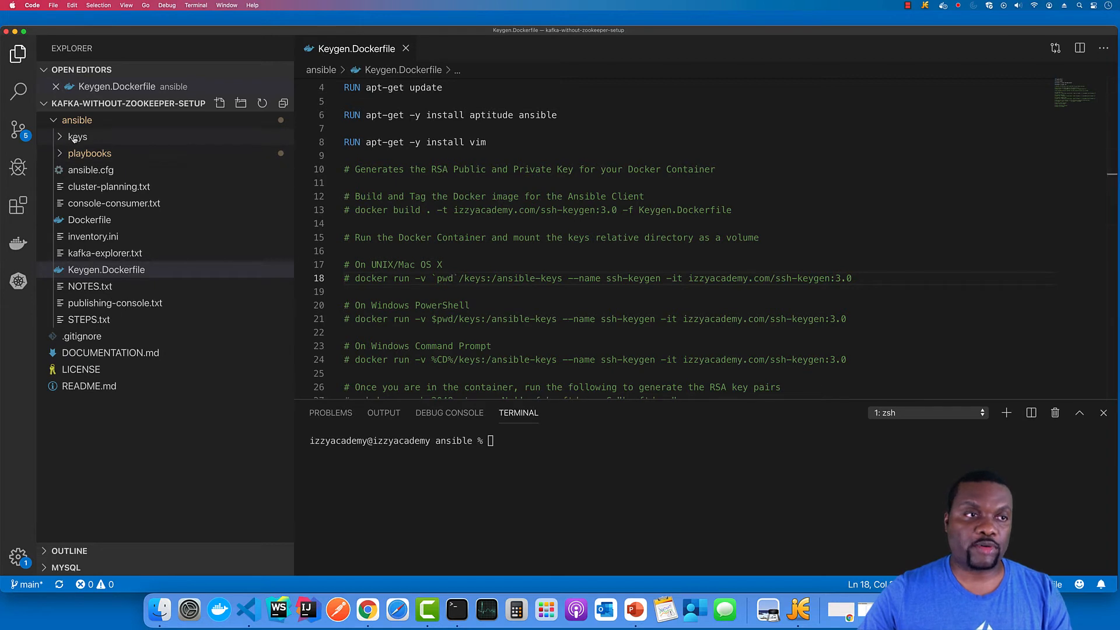
mouse_move(77, 138)
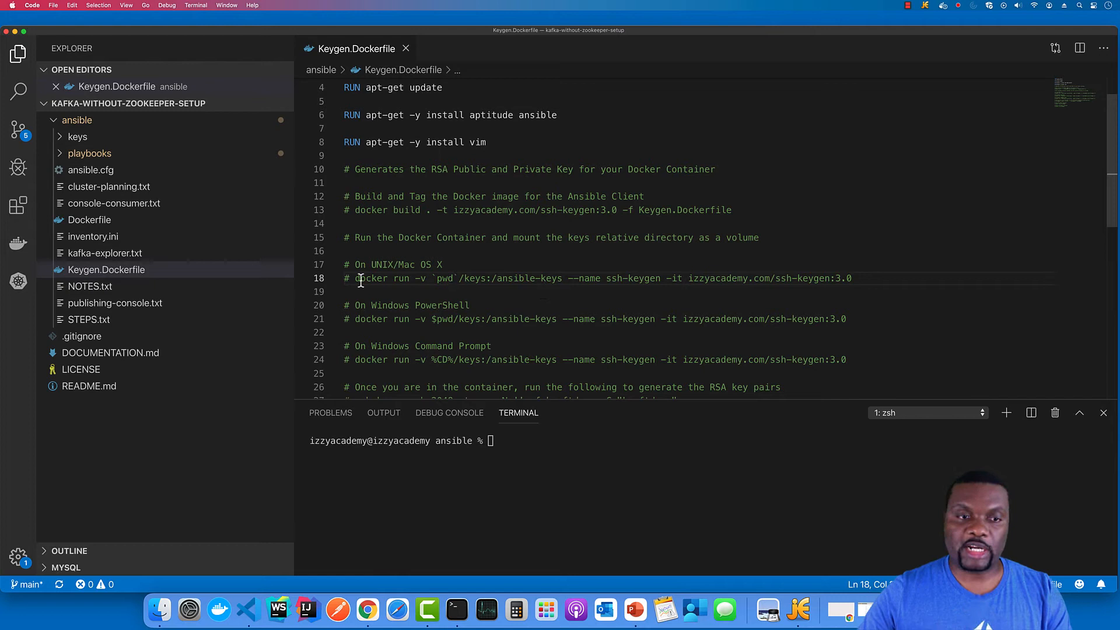
left_click_drag(355, 277, 748, 277)
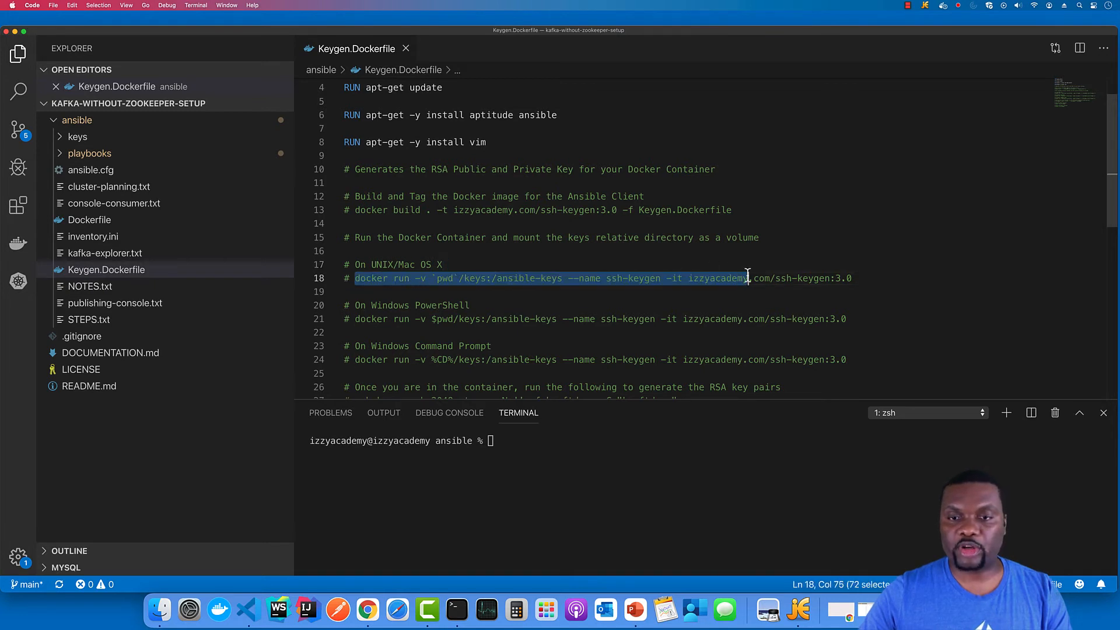
left_click_drag(748, 277, 861, 278)
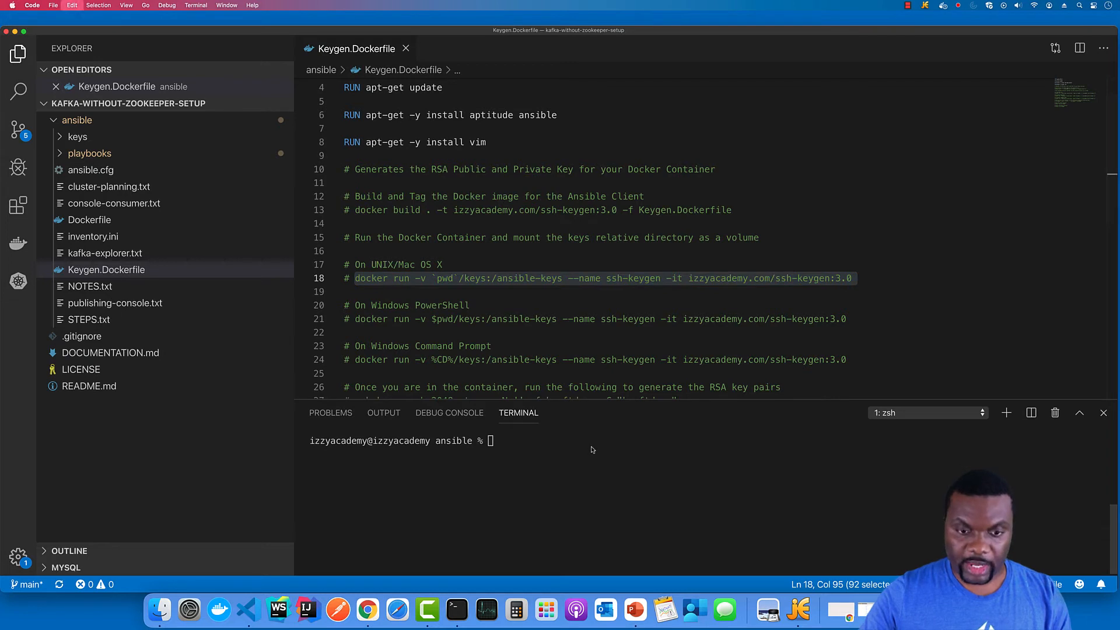
Attempt the docker run for ssh-keygen with the keys volume, then clear the terminal
type("docker run -v `pwd`/keys:/ansible-keys --name ssh-keygen -it izzyacademy.com/ssh-keygen:3.0")
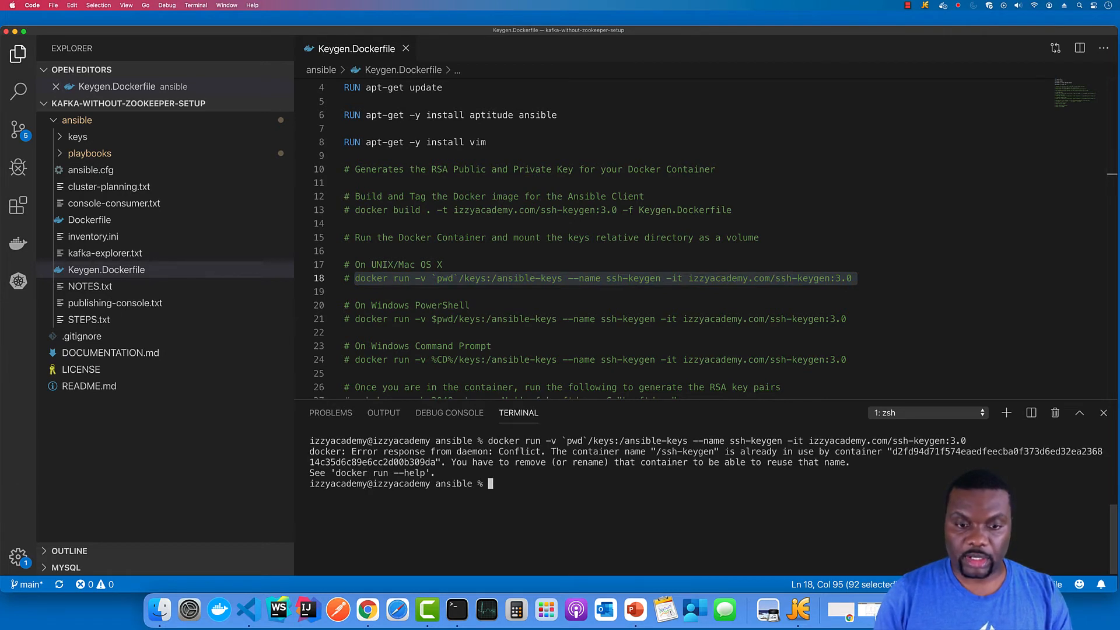
type("clear")
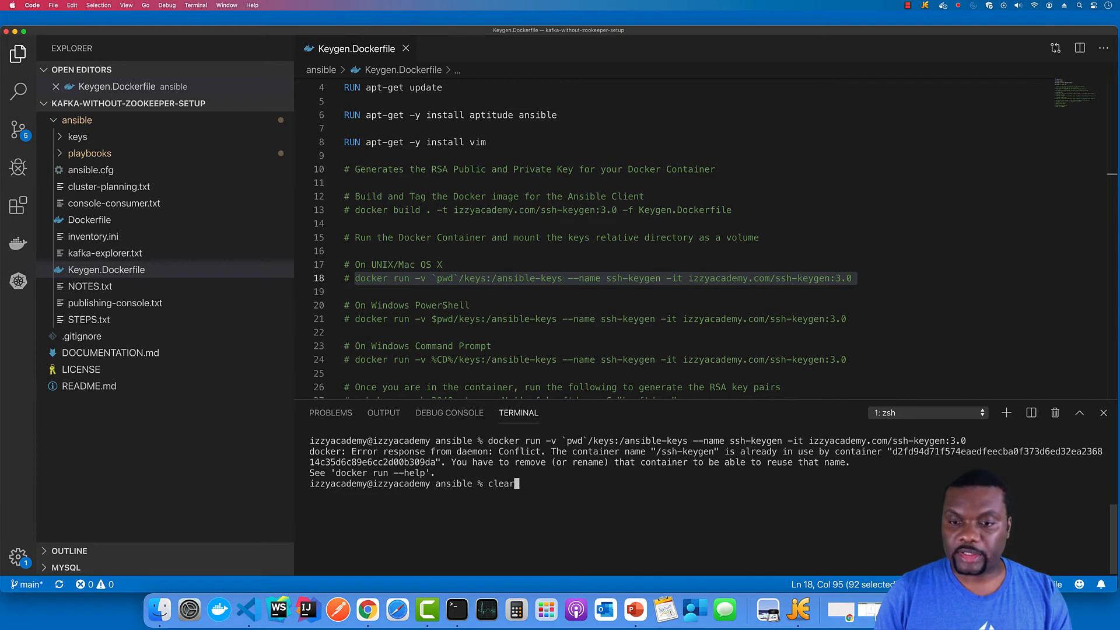
key("Enter")
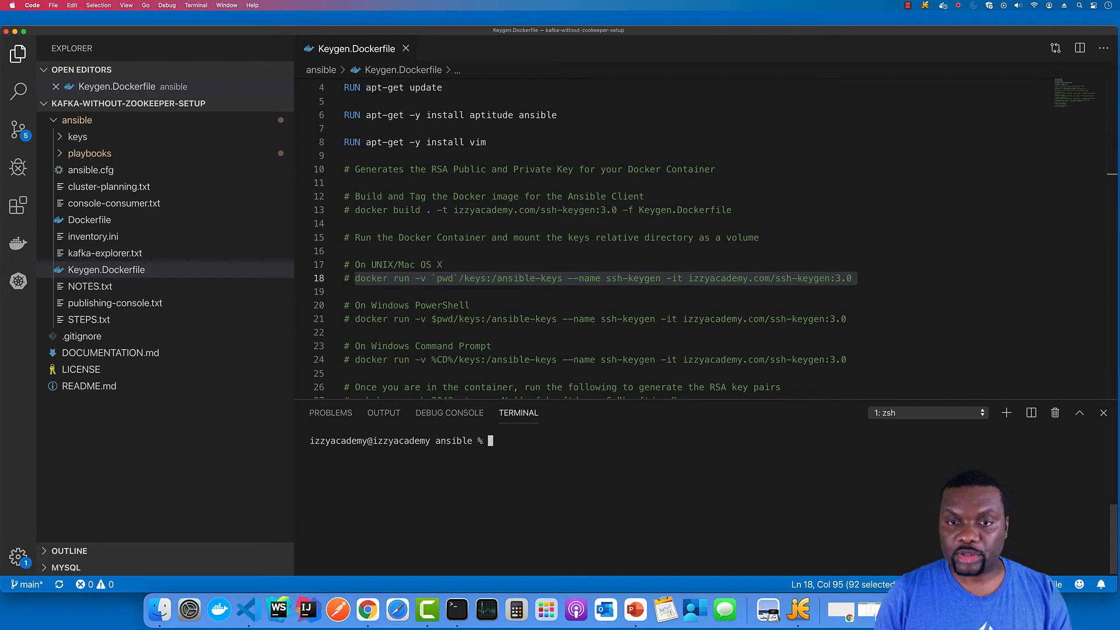
Remove the old ssh-keygen container with docker rm and rerun docker run mounting keys to /ansible-keys
type("docker")
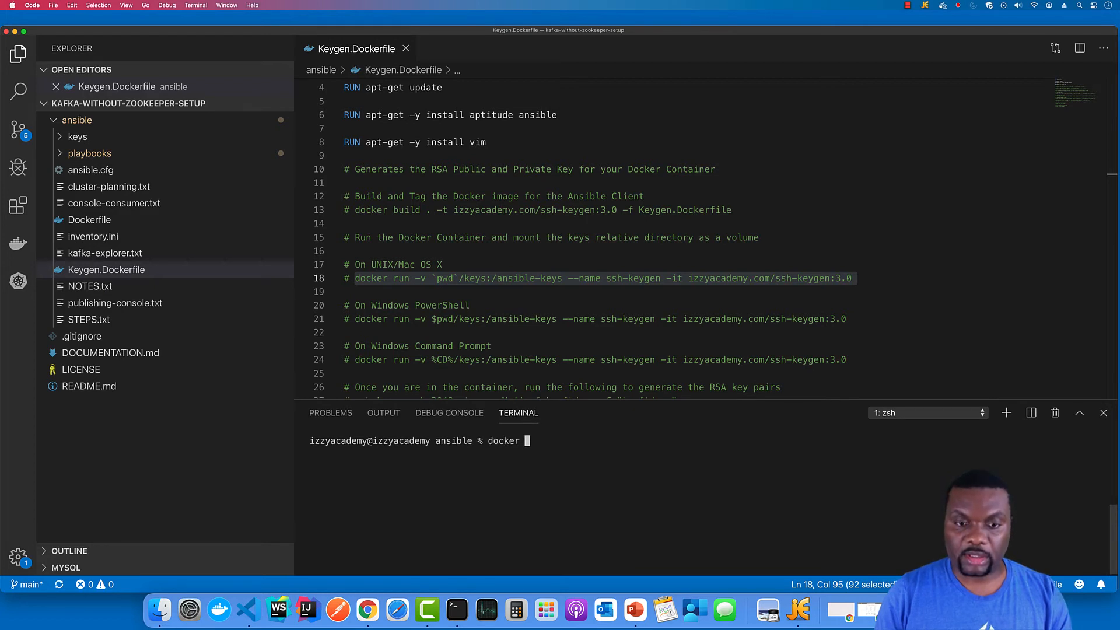
type("rm k")
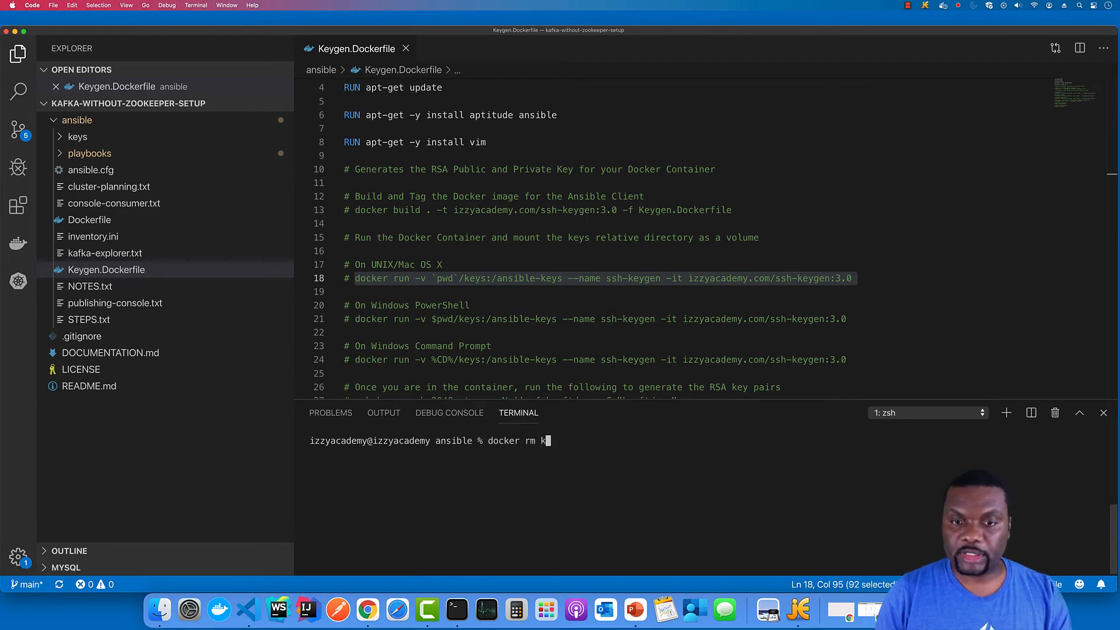
type("ssh-")
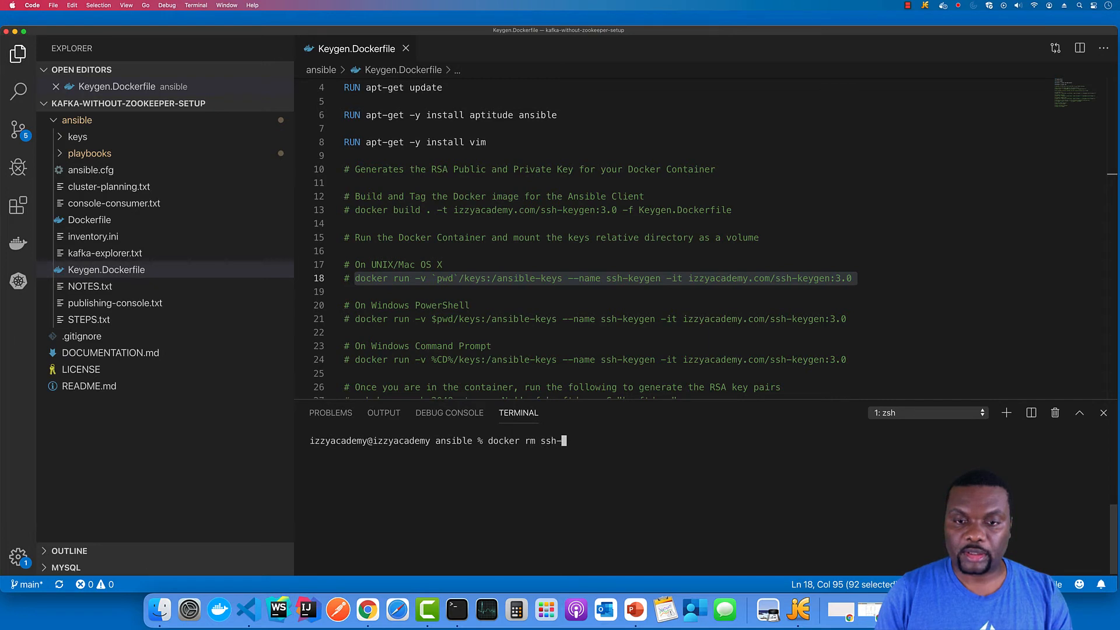
type("keygen")
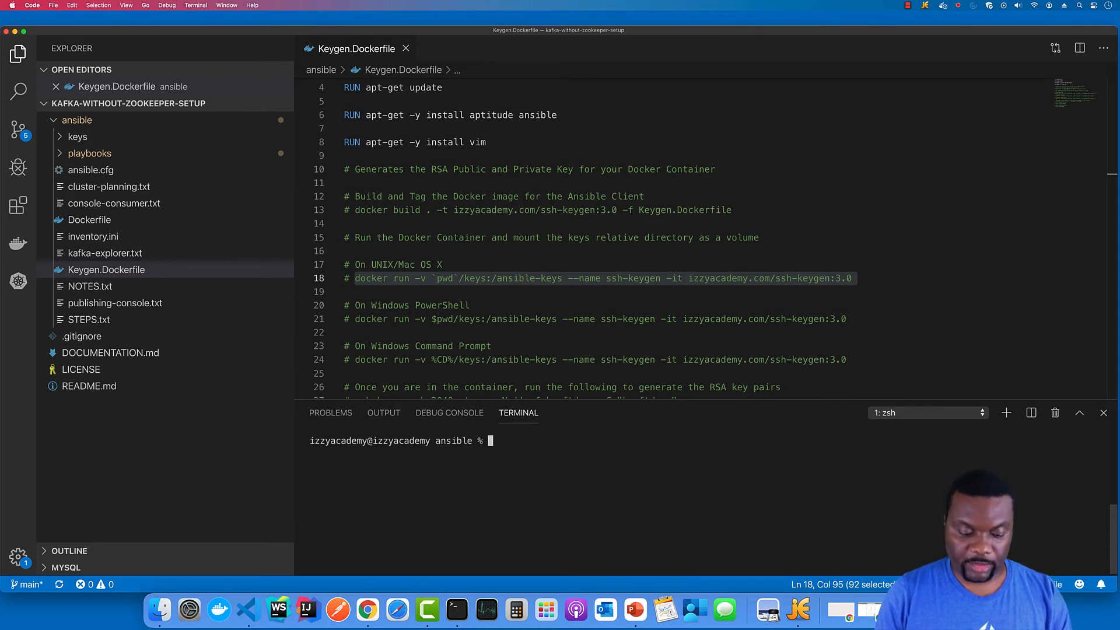
type("docker run -v `pwd`/keys/ansible-keys --name ssh-keygen -it izzyacademy.com/ssh-keygen:3.0")
type("clear")
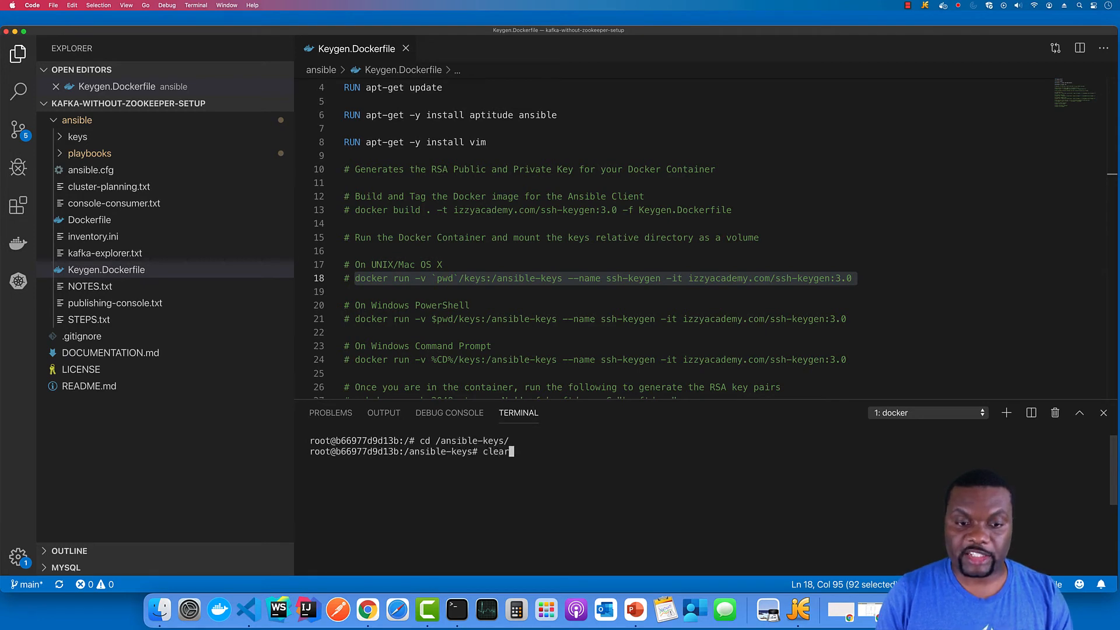
Clear the container shell at /ansible-keys and select the ssh-keygen command on line 27
key("Enter")
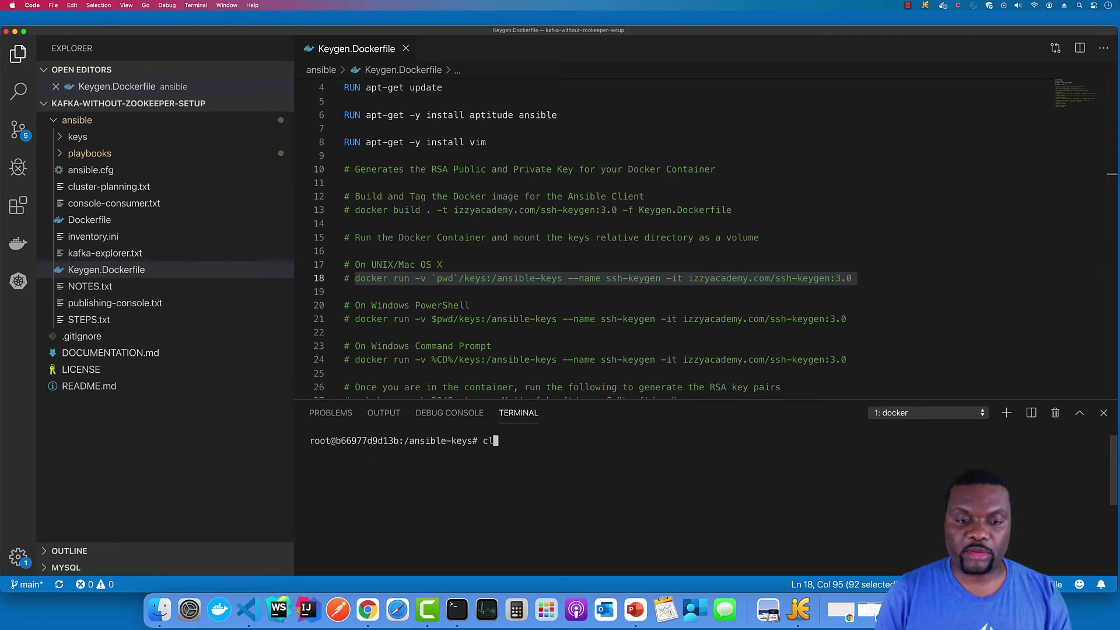
key("Backspace")
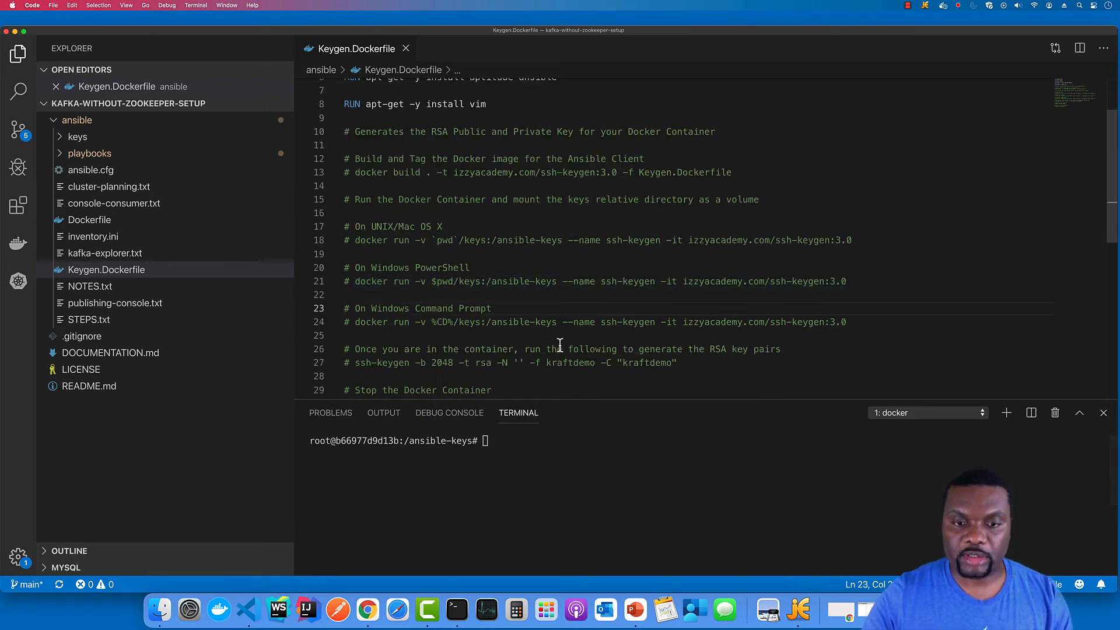
scroll("down", 3)
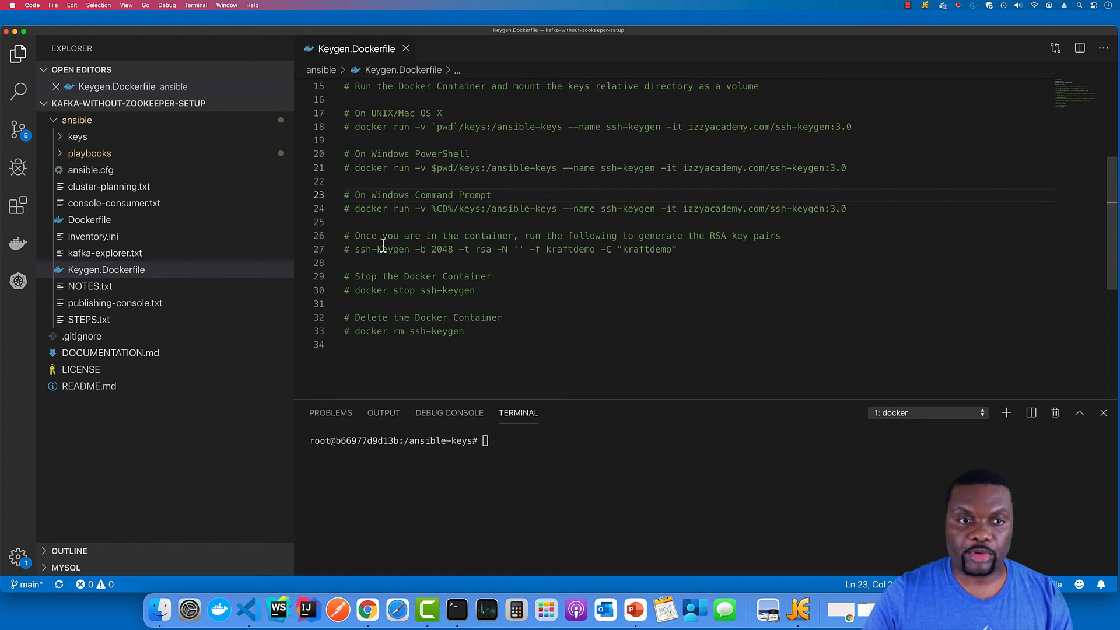
left_click_drag(355, 249, 667, 250)
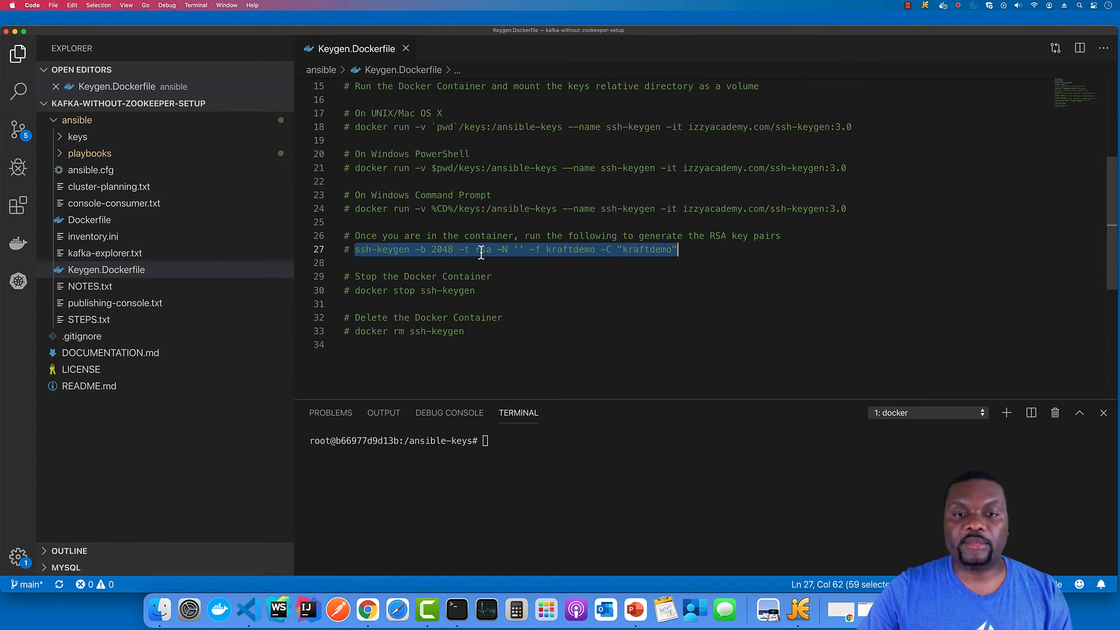
mouse_move(584, 248)
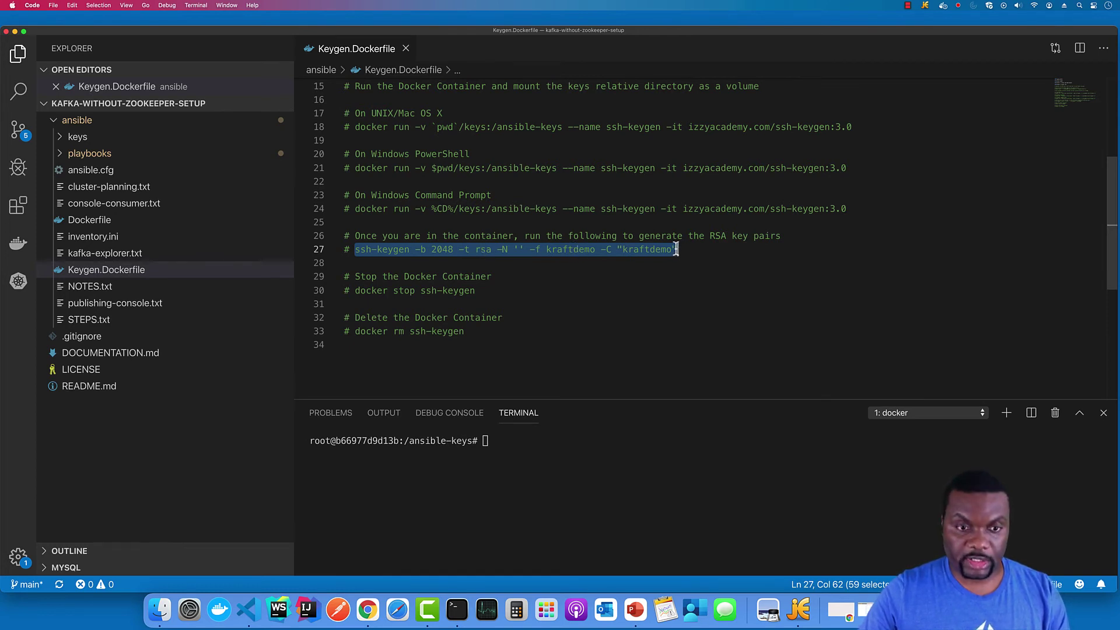
Generate a 2048-bit RSA key kraftdemo with empty passphrase and comment "kraftdemo", overwriting the old one
type("ssh-keygen -b 2048 -t rsa -N '' -f kraftdemo -C \"kraftdemo\"")
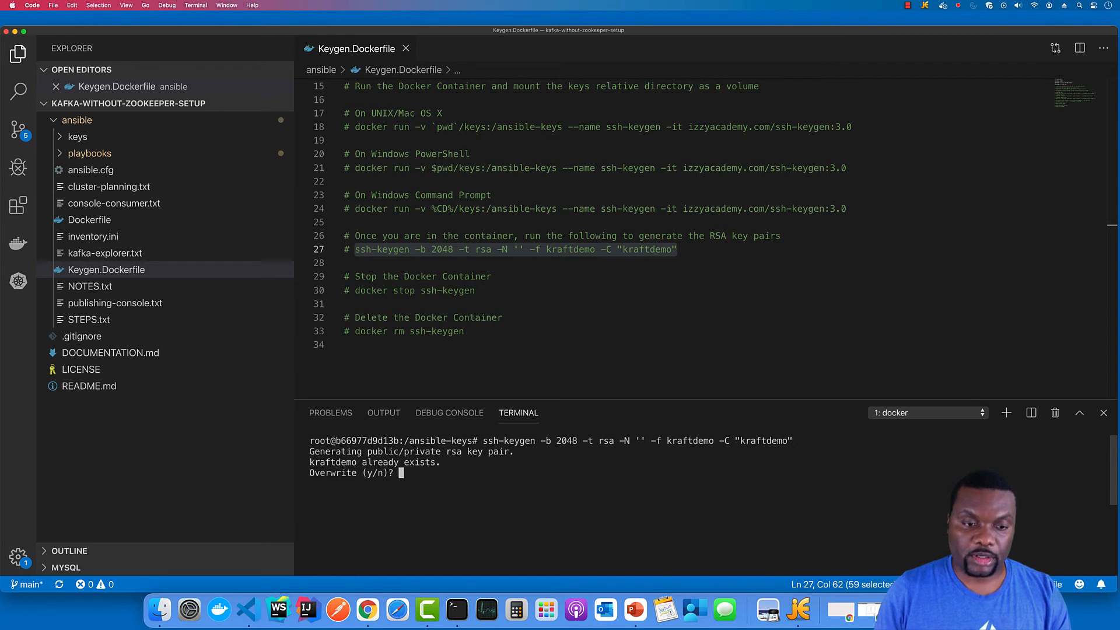
type("y")
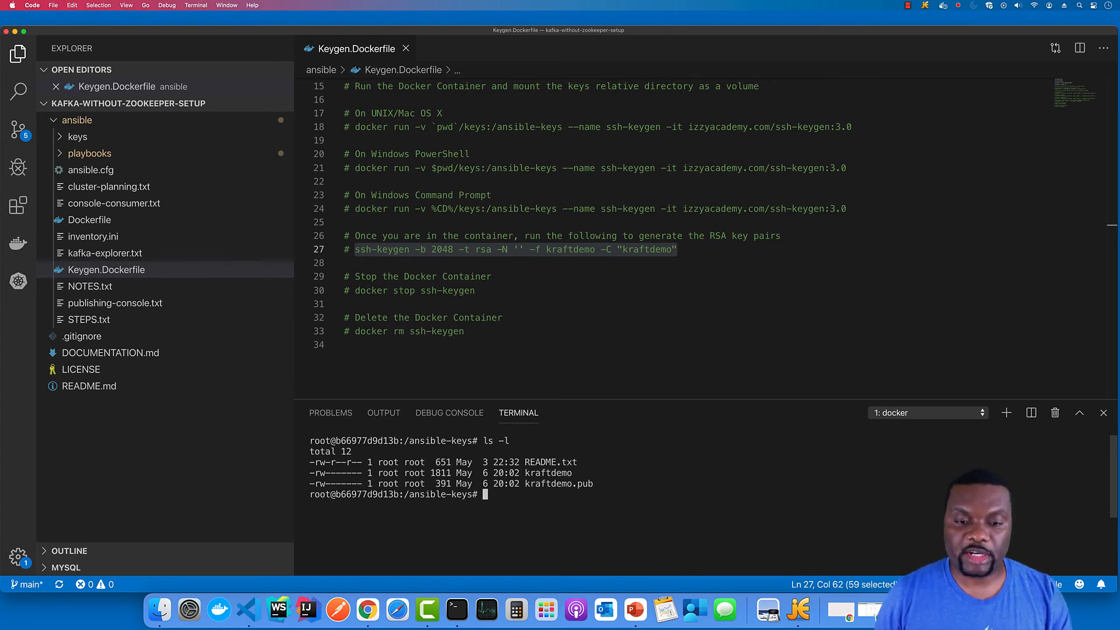
Inspect the kraftdemo key with cat and list /ansible-keys to confirm kraftdemo and kraftdemo.pub exist
type("cat")
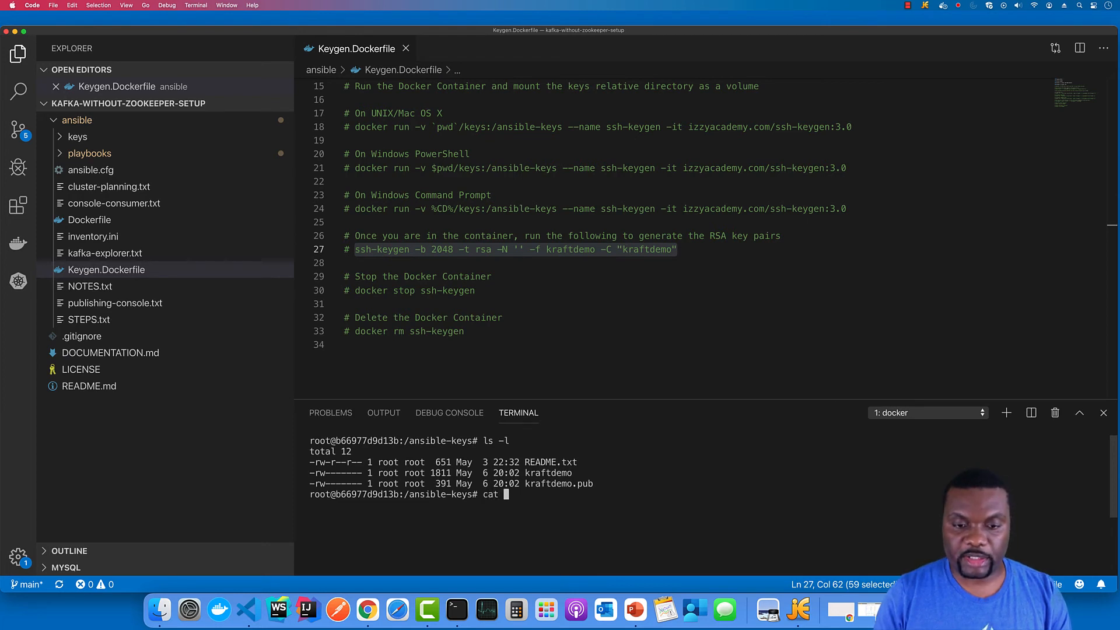
type("kraftdemo.")
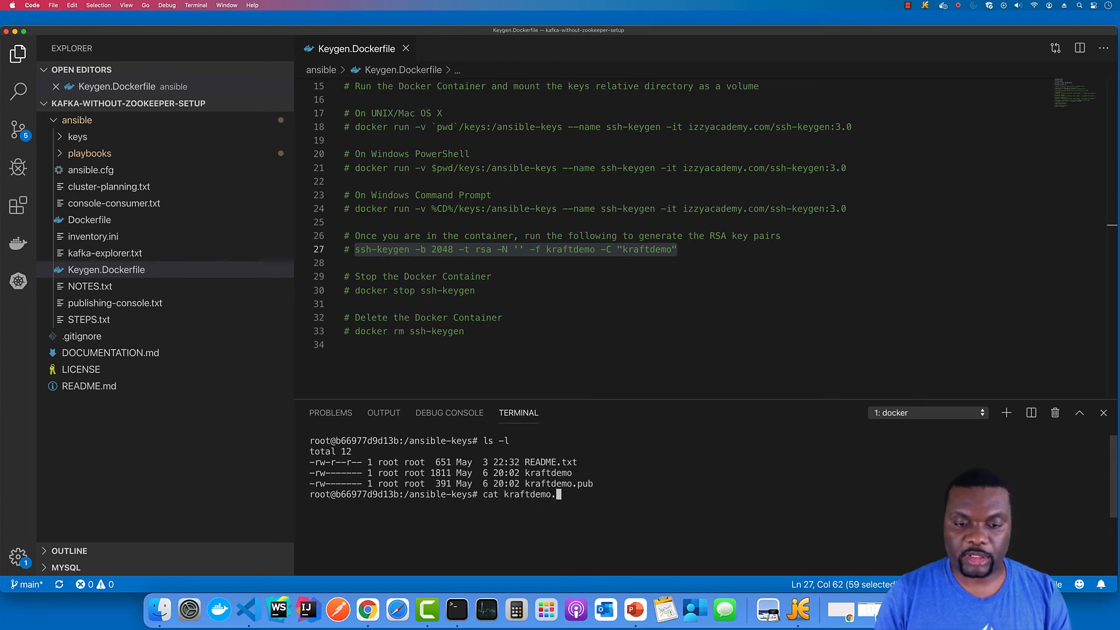
key("Enter")
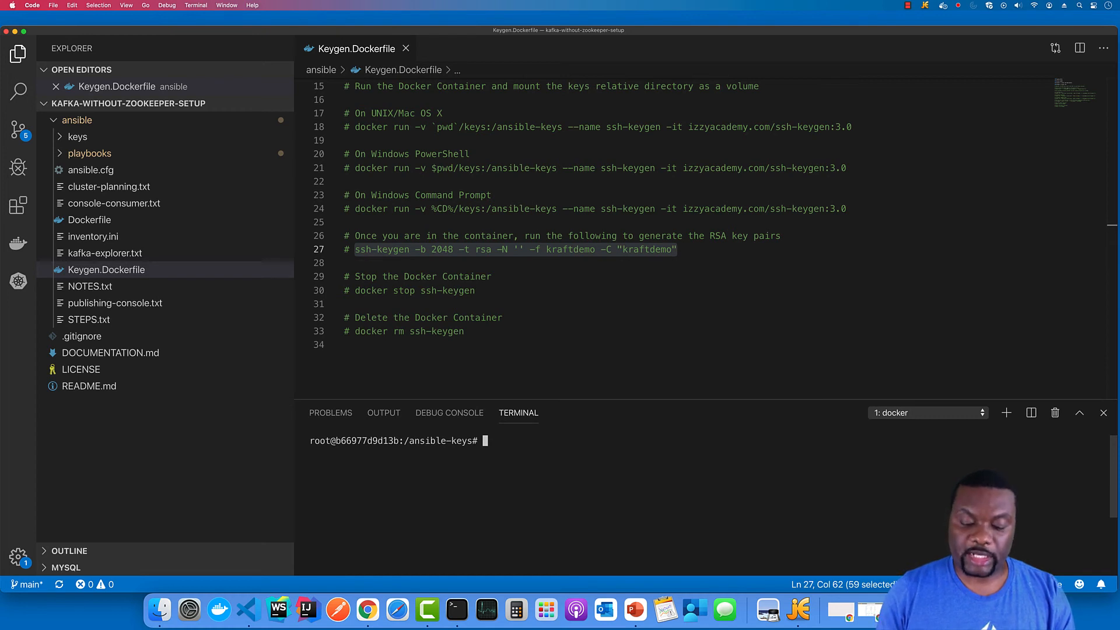
type("ls -l")
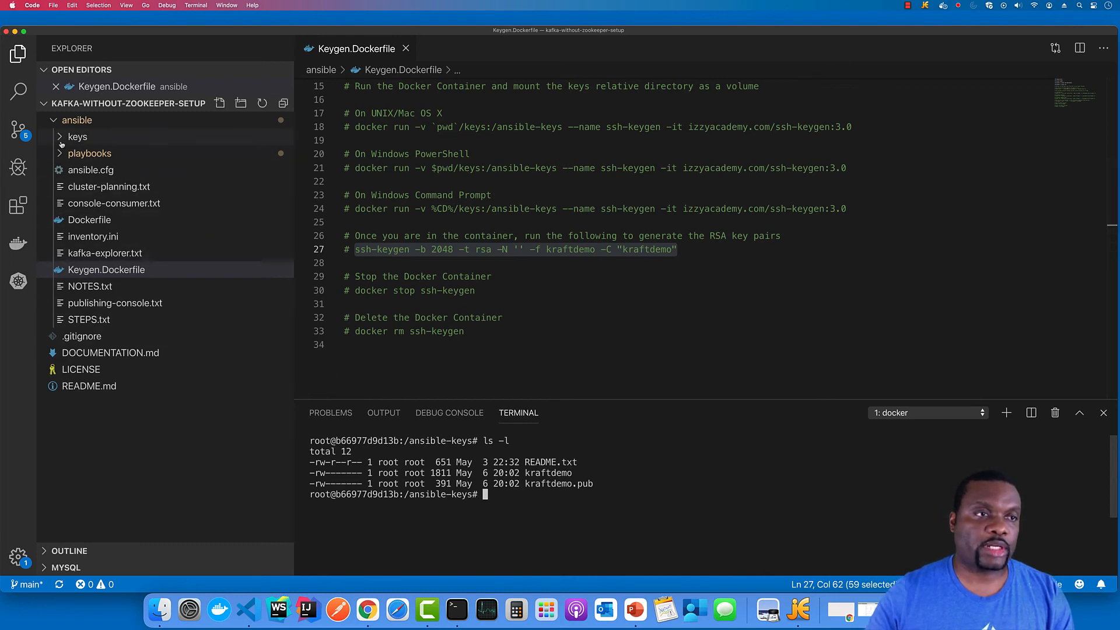
Expand the keys folder to show the kraftdemo files, then exit the container shell
left_click(77, 137)
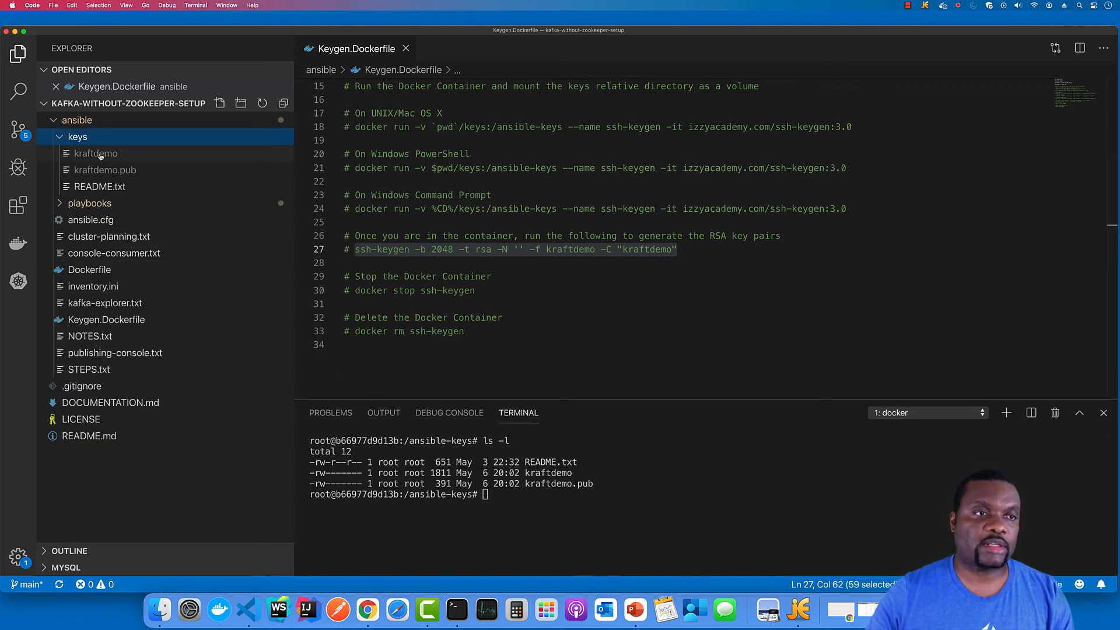
mouse_move(103, 168)
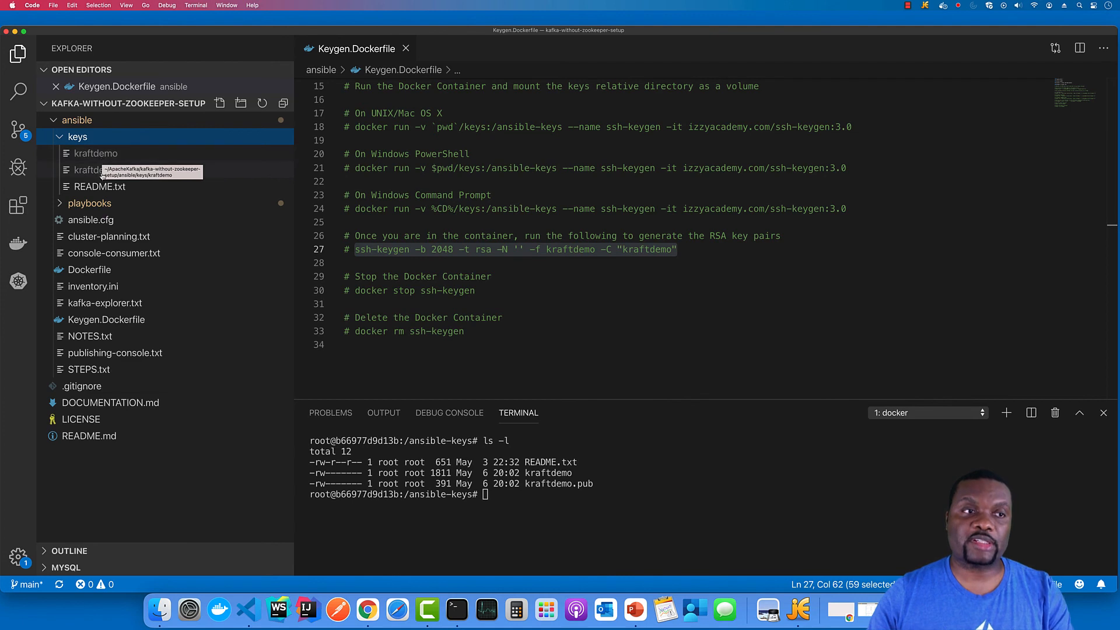
mouse_move(102, 174)
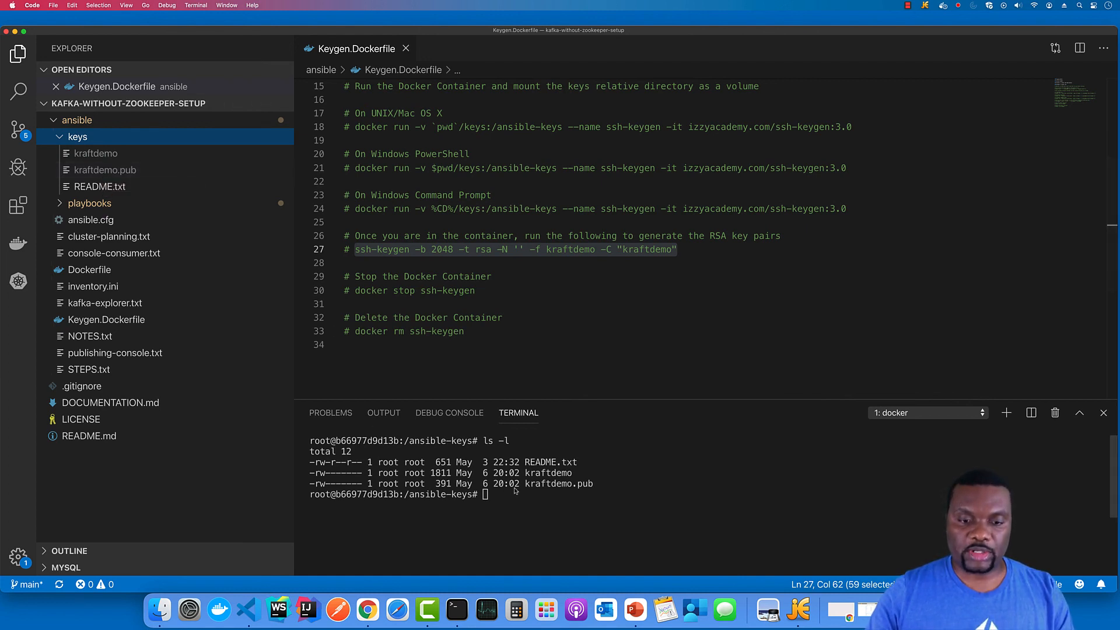
type("exit")
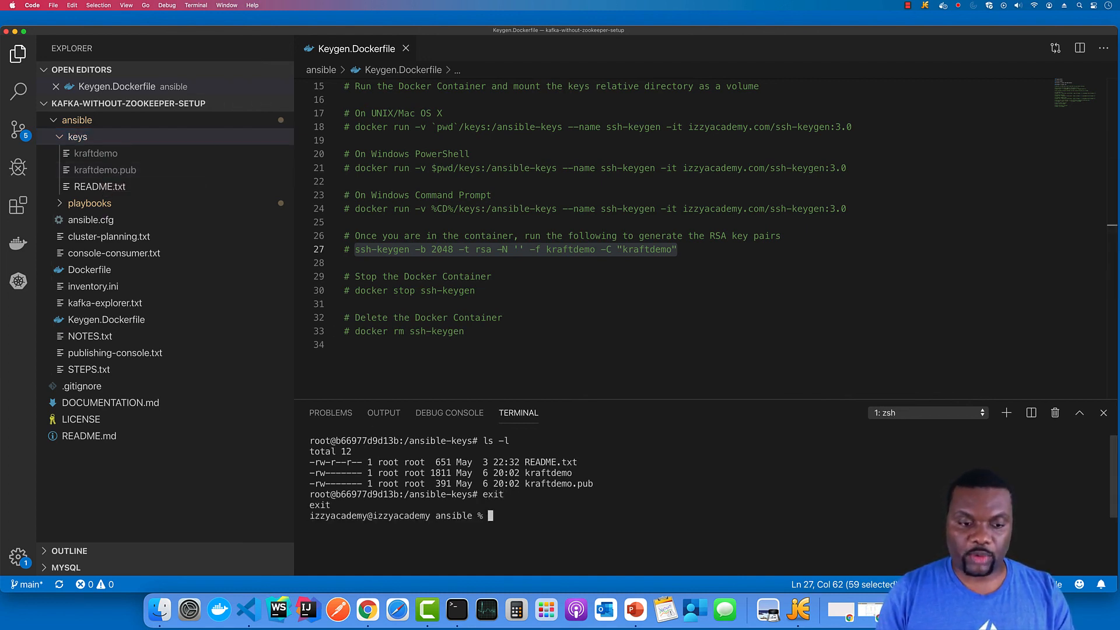